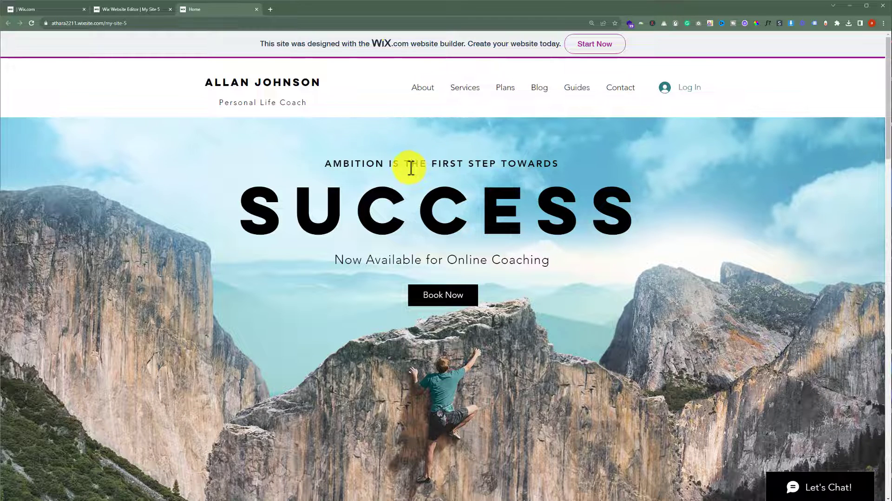
mouse_move(486, 170)
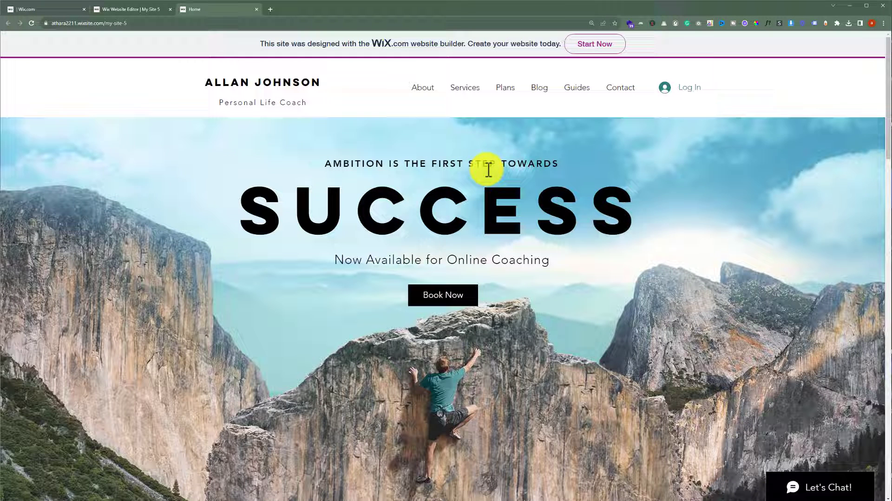
mouse_move(391, 152)
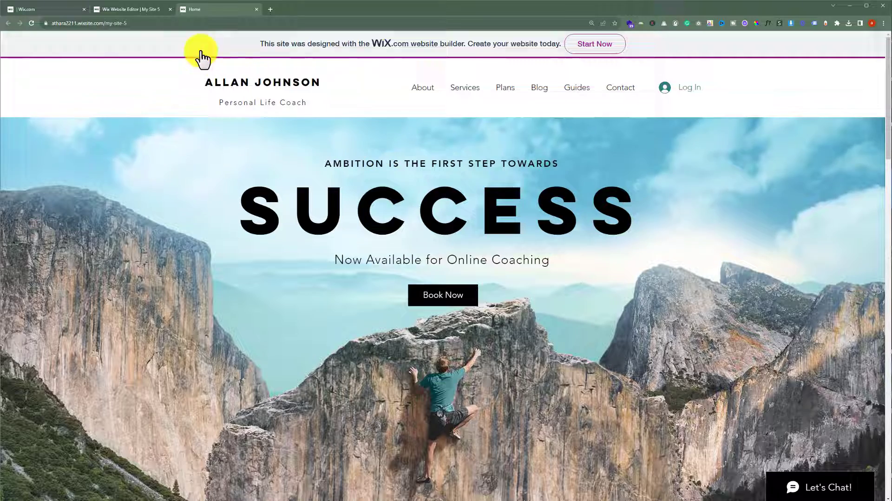
- Browse the interactive elements library to reach the ready-made subscribe lightbox designs
left_click(128, 9)
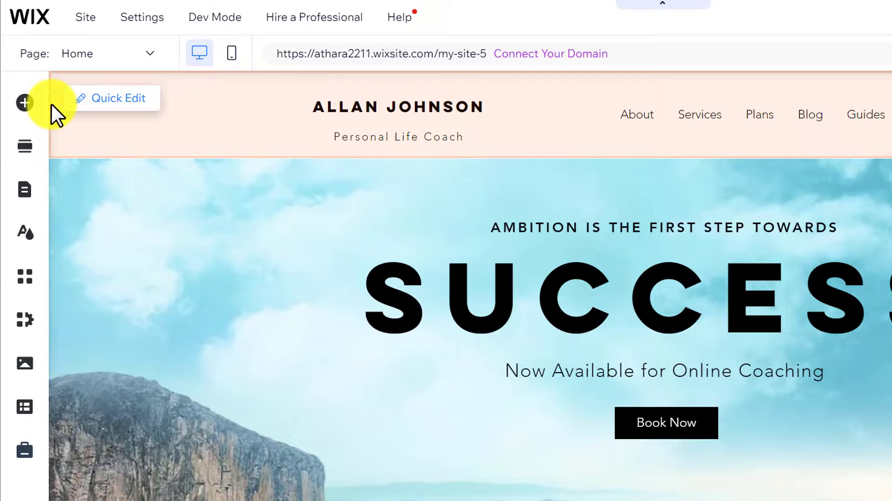
left_click(25, 103)
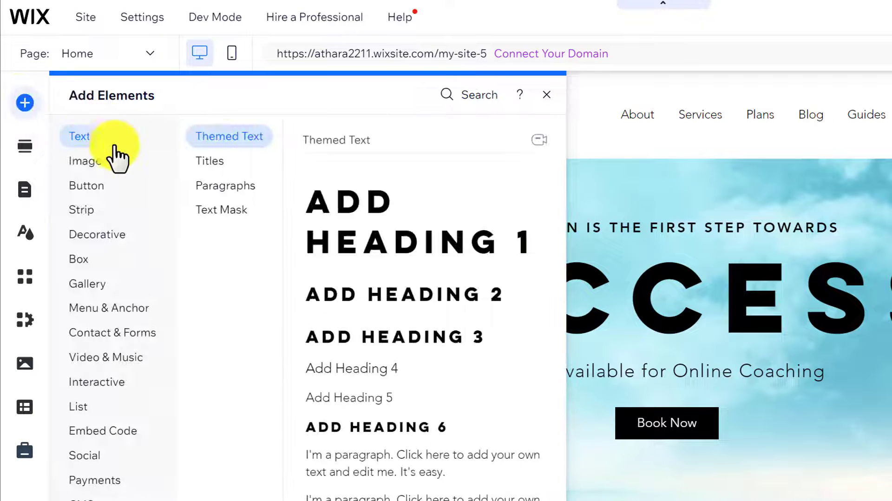
left_click(96, 381)
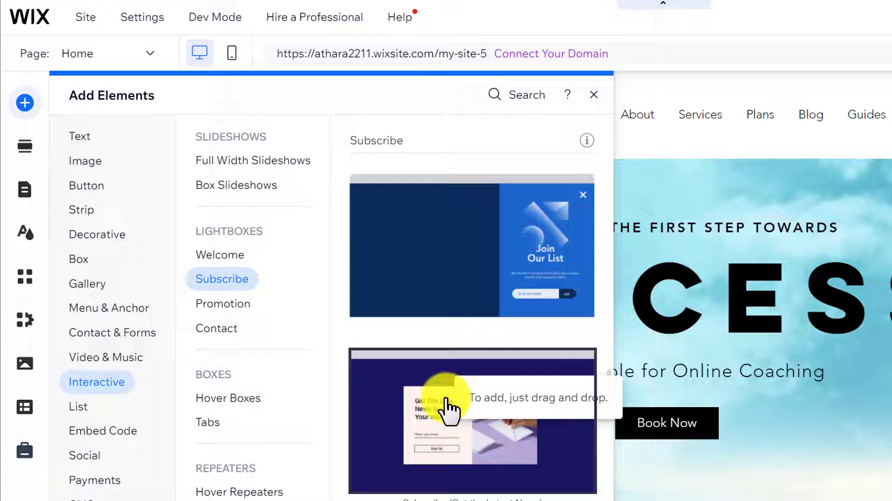
- Add the second subscribe lightbox design, 'Get the Latest News to Your Inbox', to the site
left_click(460, 406)
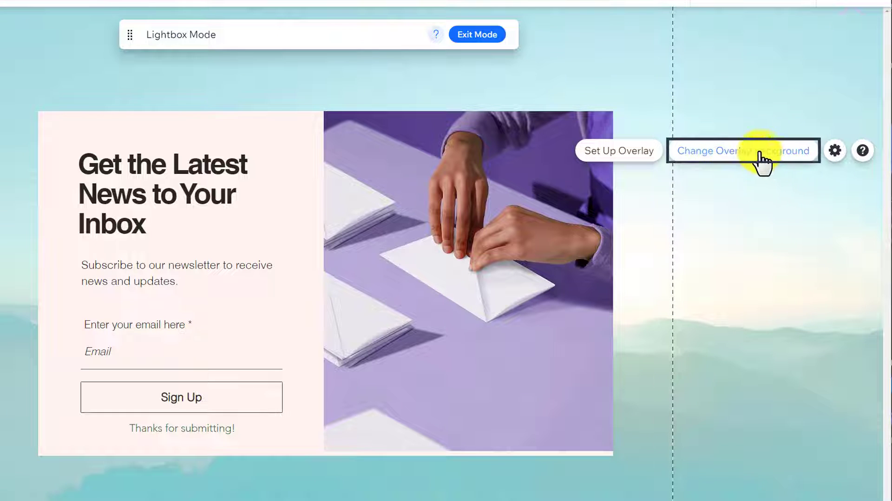
- Set the overlay background to a solid colour and lower its opacity so the site shows through
left_click(741, 151)
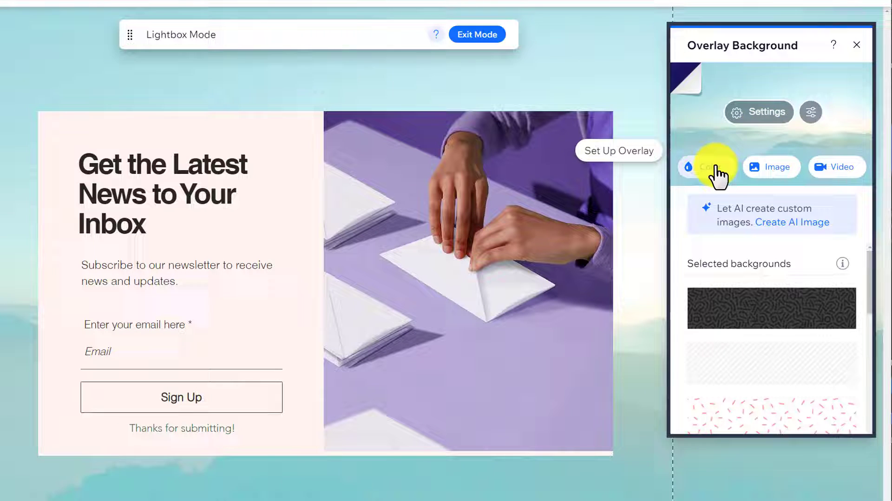
left_click(705, 167)
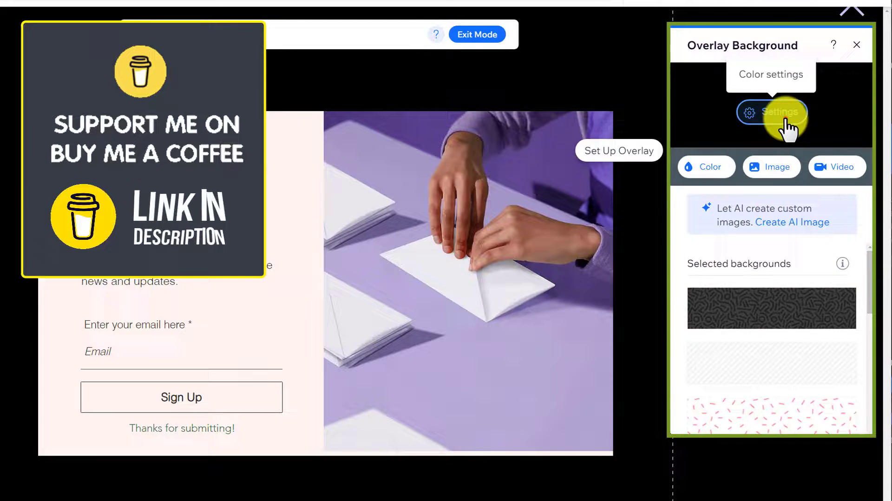
left_click(770, 111)
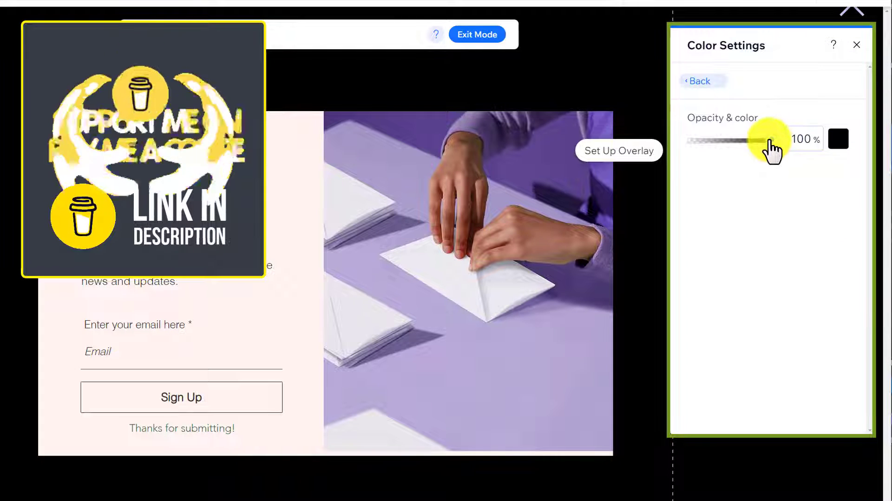
left_click_drag(768, 138, 733, 139)
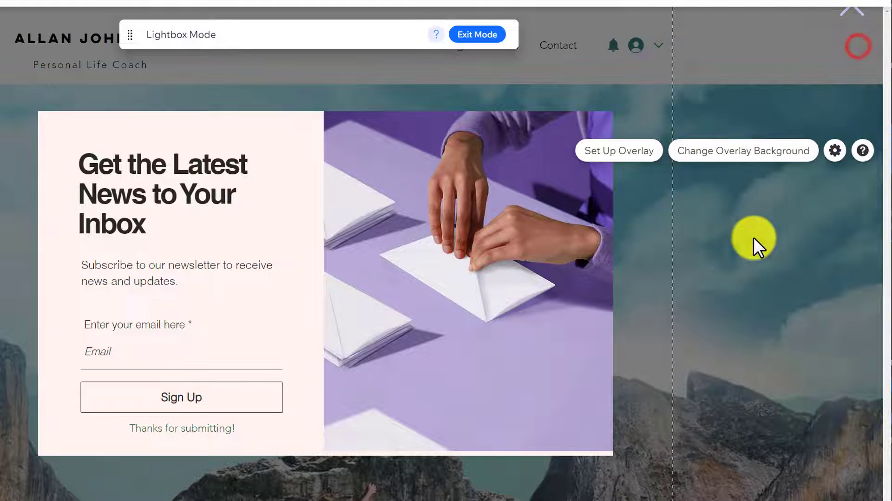
left_click(481, 218)
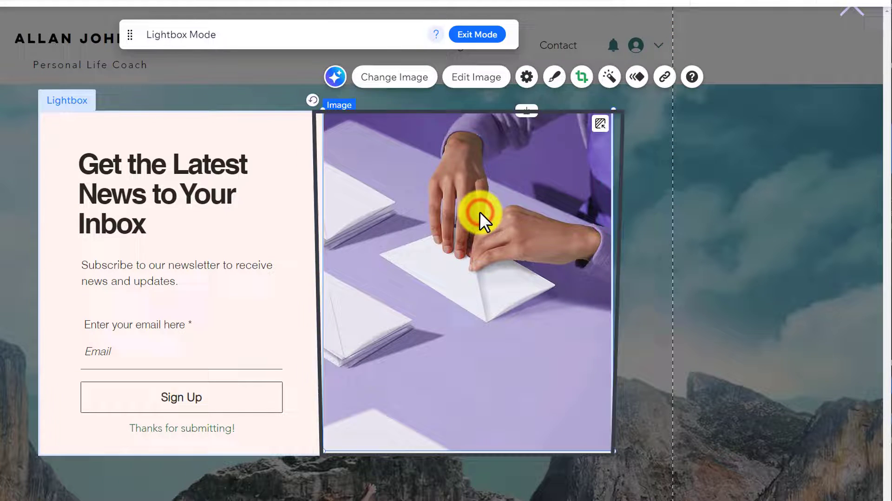
left_click(394, 77)
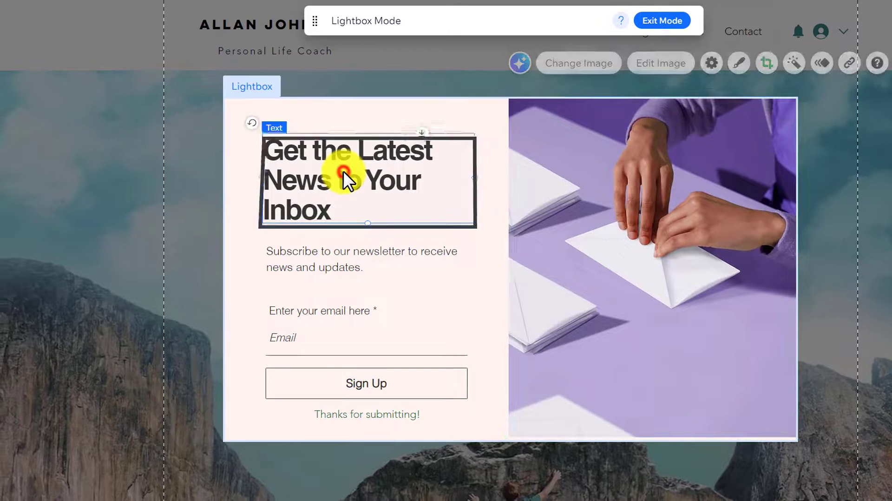
double_click(347, 180)
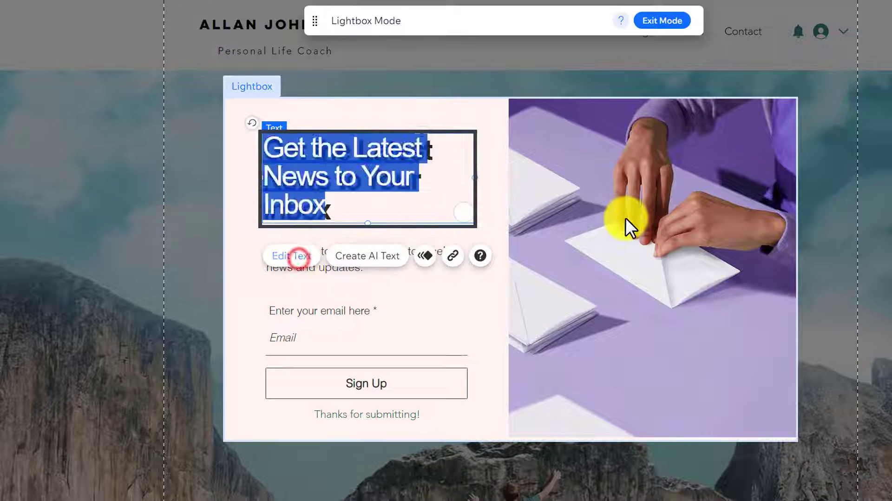
left_click(291, 254)
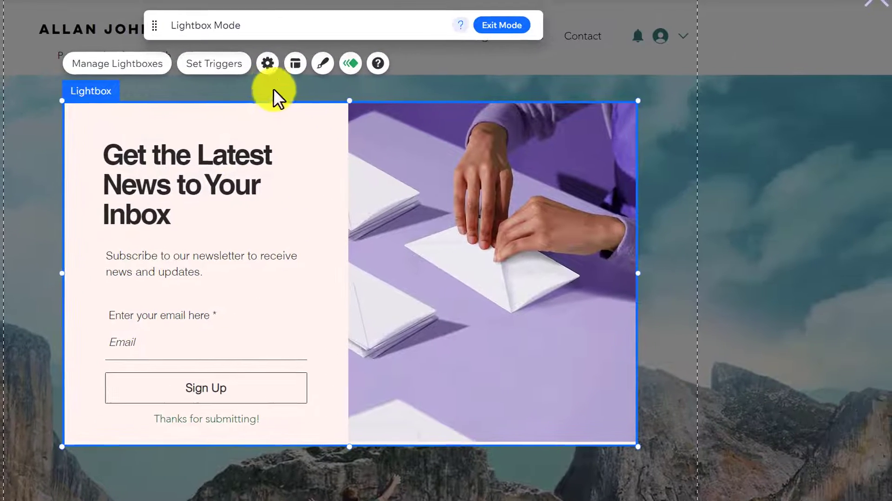
- Review the lightbox settings (Home page, 2-second delay), then its layout with centered position and zero offsets
left_click(267, 64)
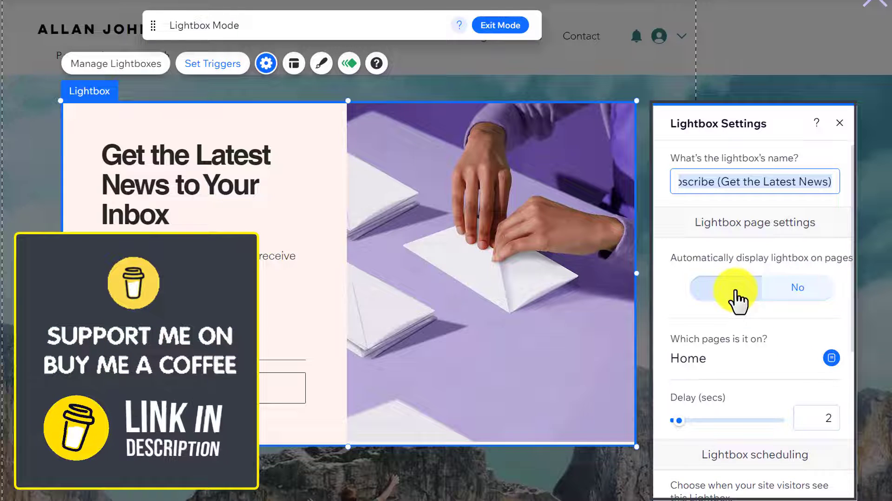
left_click(724, 287)
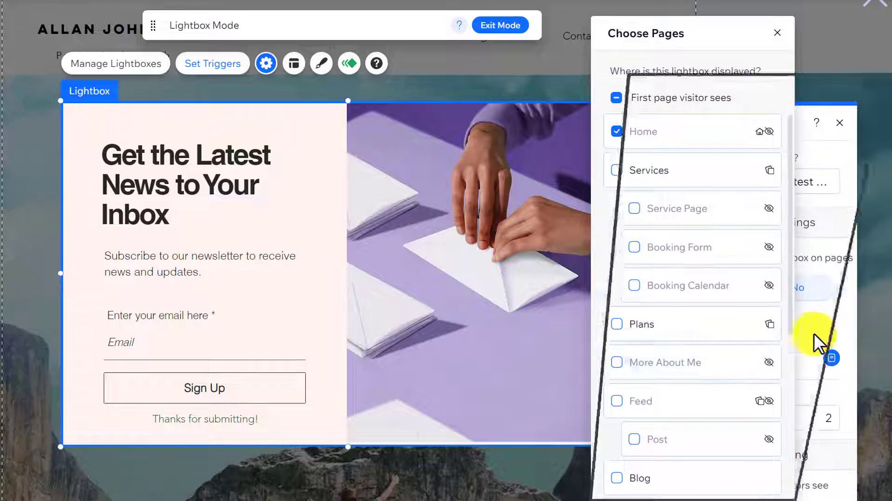
left_click(293, 63)
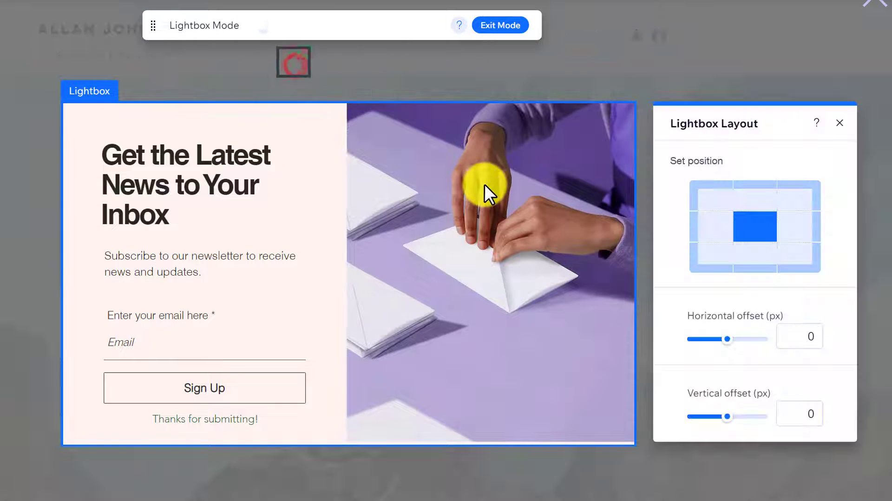